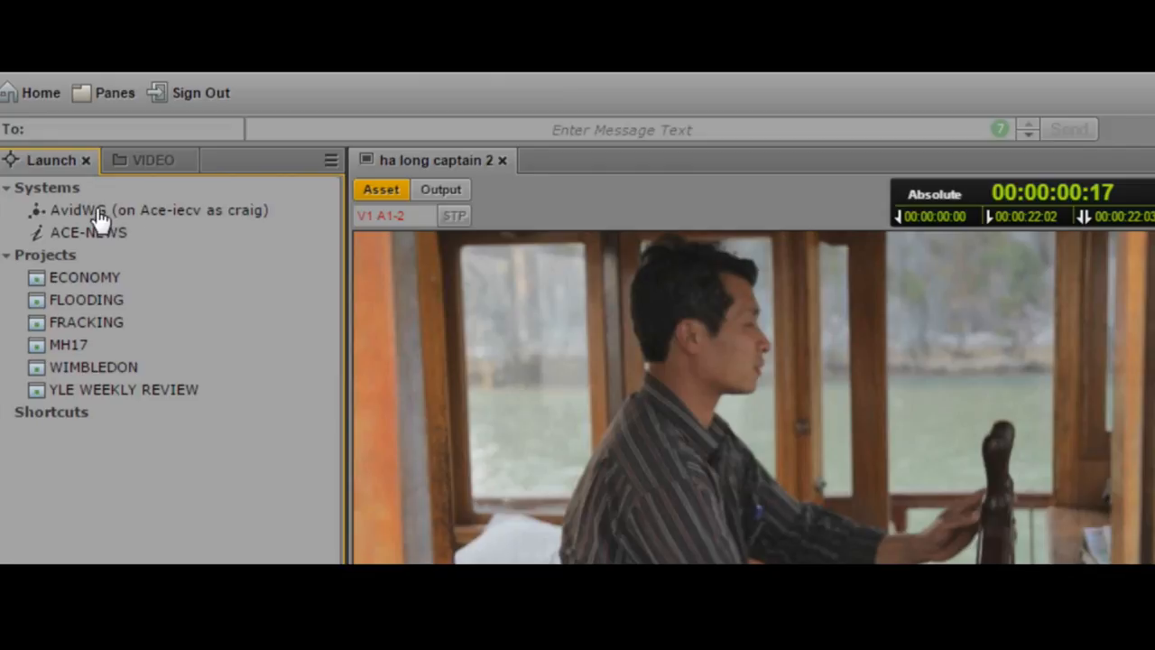
mouse_move(173, 227)
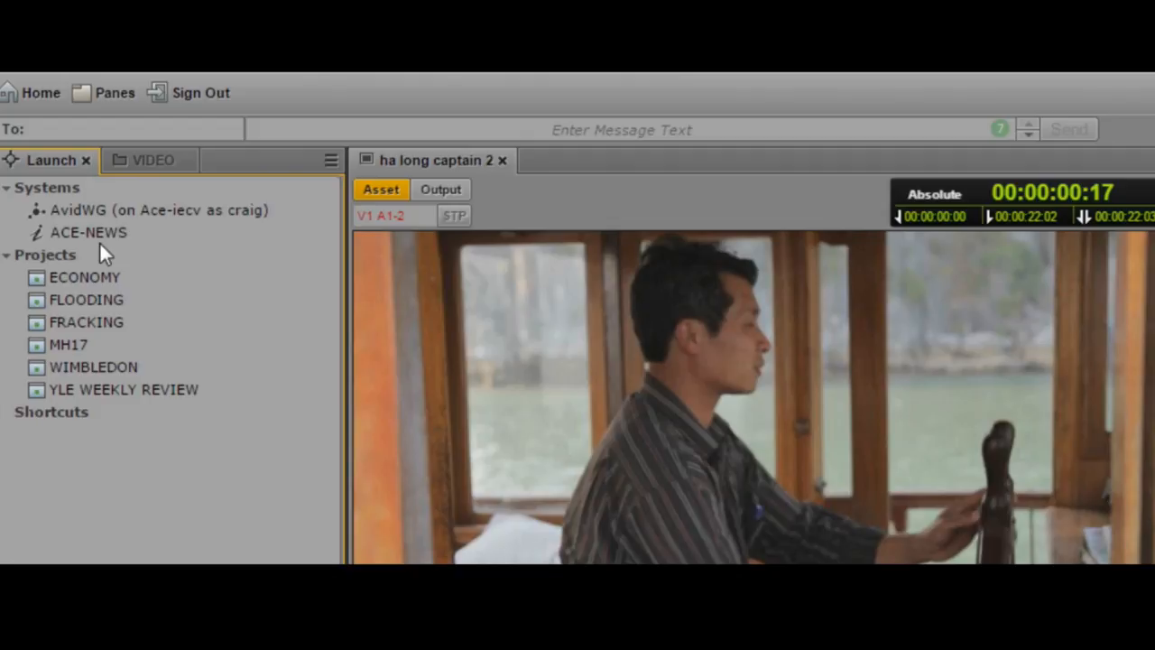
mouse_move(108, 224)
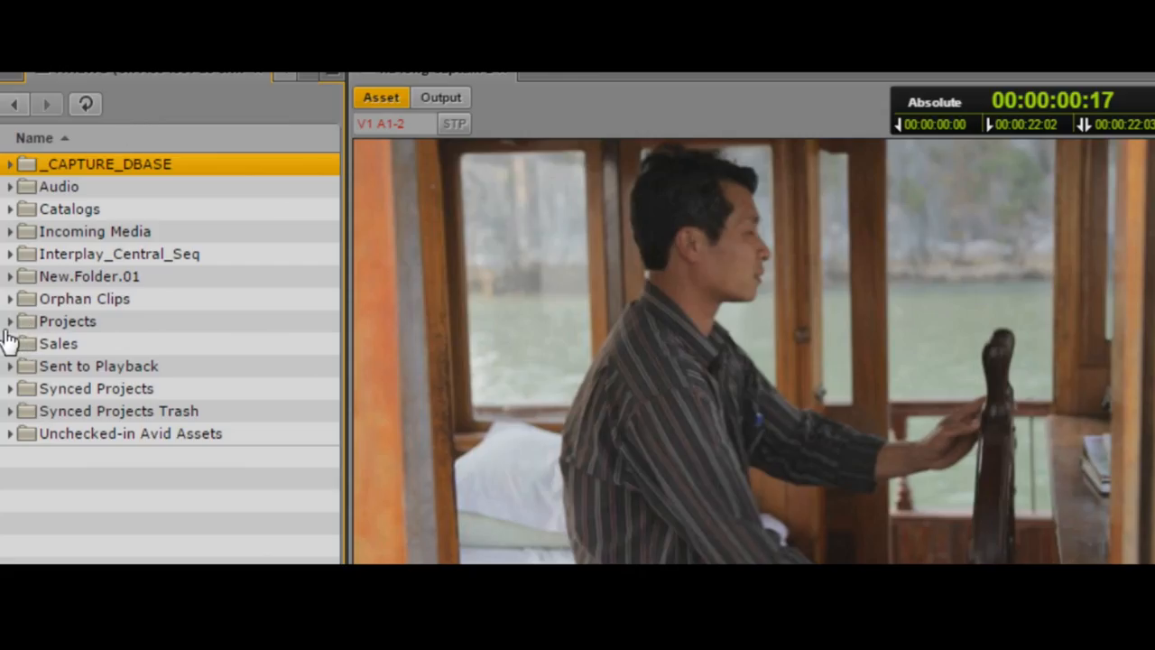
mouse_move(11, 332)
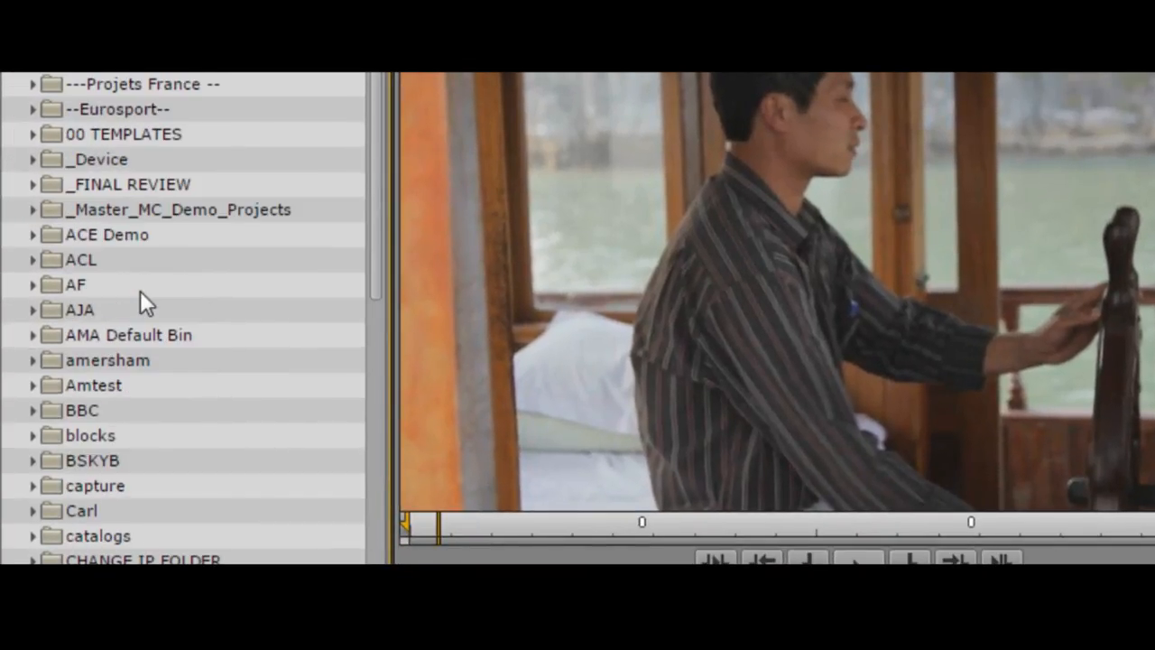
Locate the VIDEO folder in the Projects list and open it in its own tab.
scroll(down, 3)
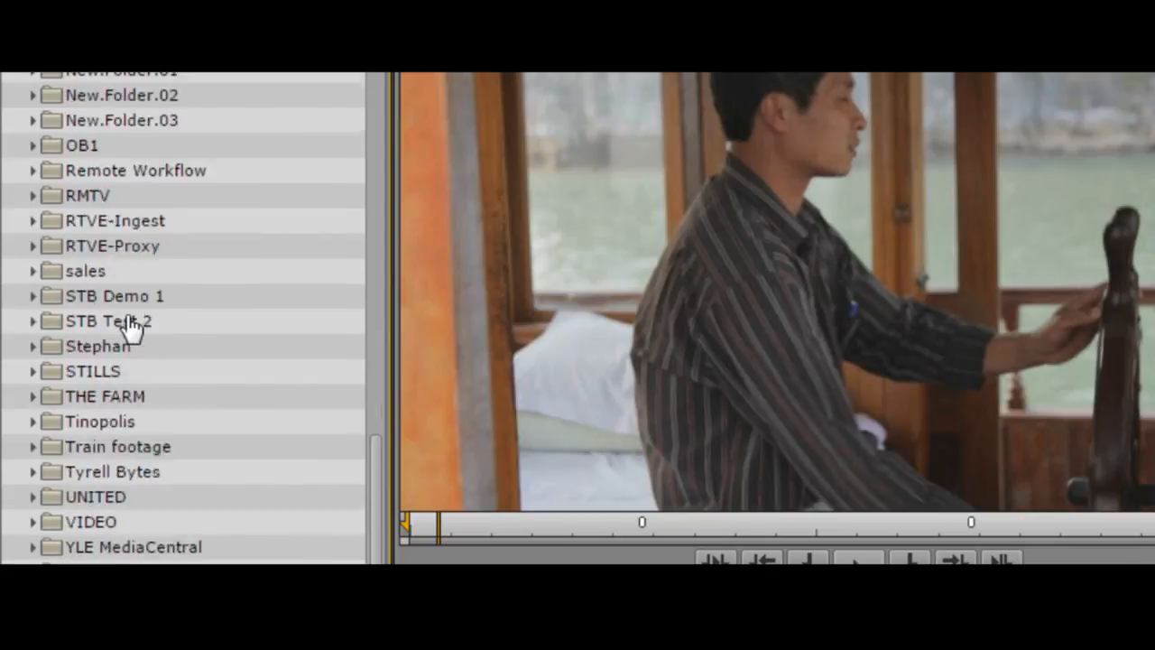
scroll(down, 3)
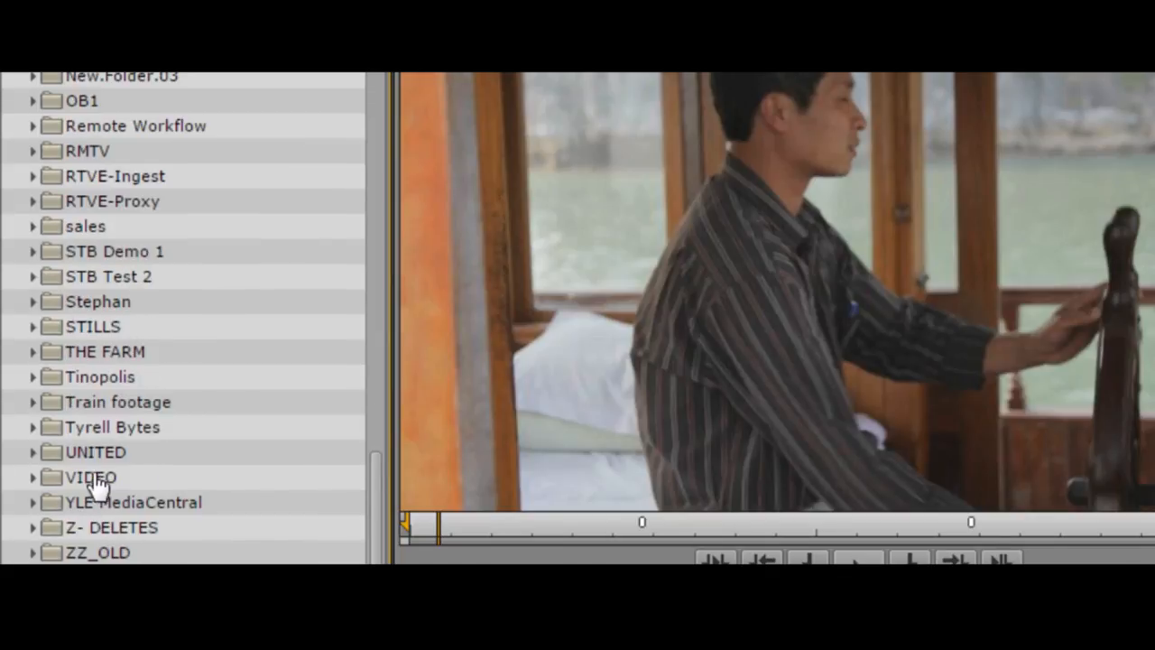
mouse_move(81, 473)
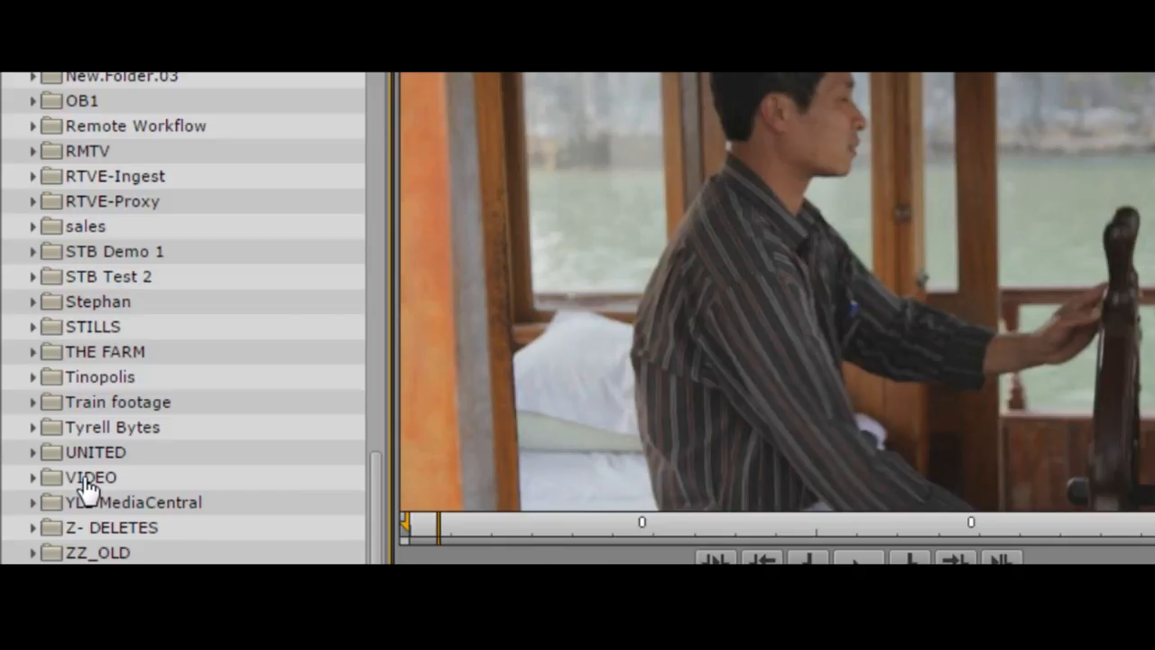
click(90, 476)
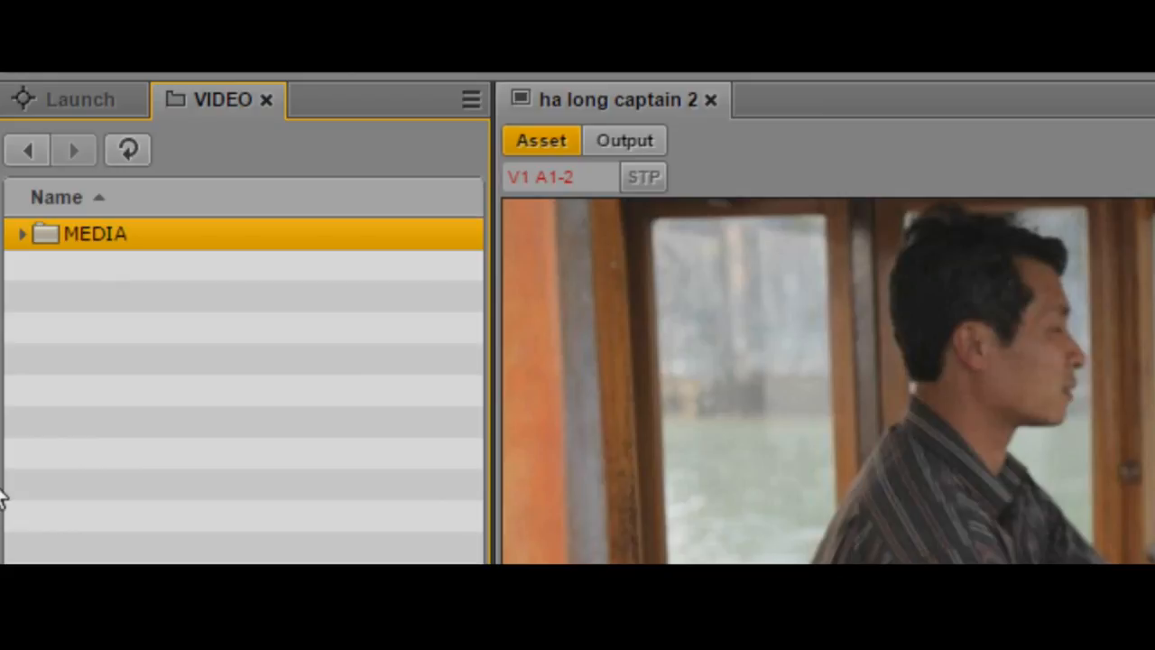
mouse_move(28, 291)
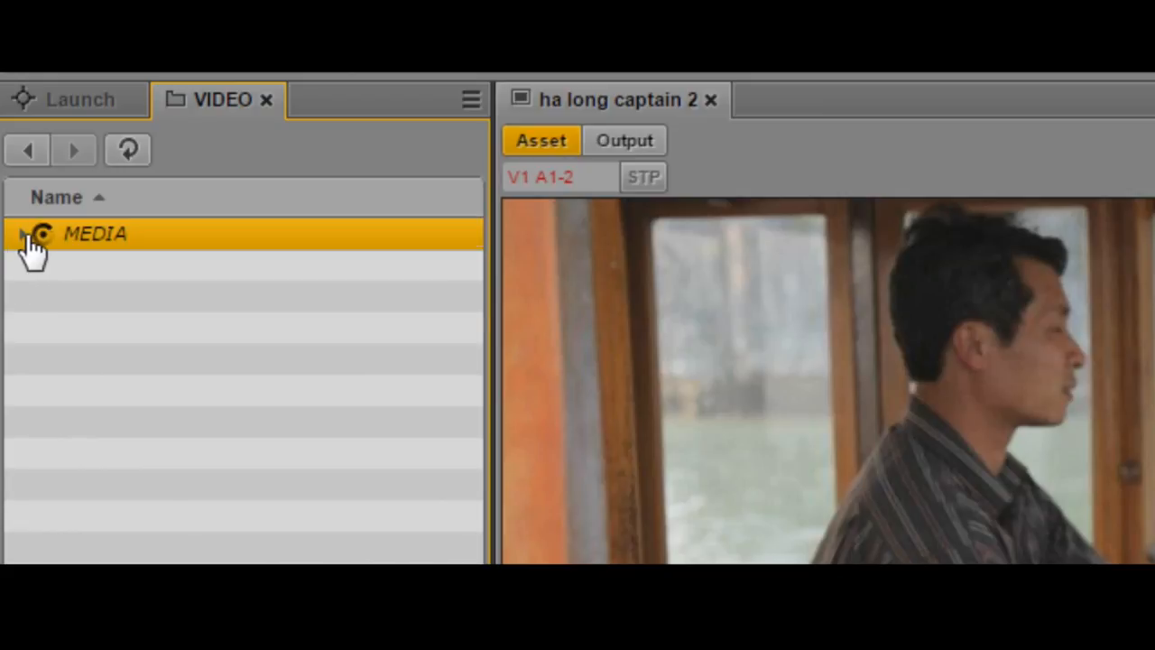
Expand MEDIA and then VIETNAM RUSHES to list its clips (fixing bike, ha long captain).
click(36, 234)
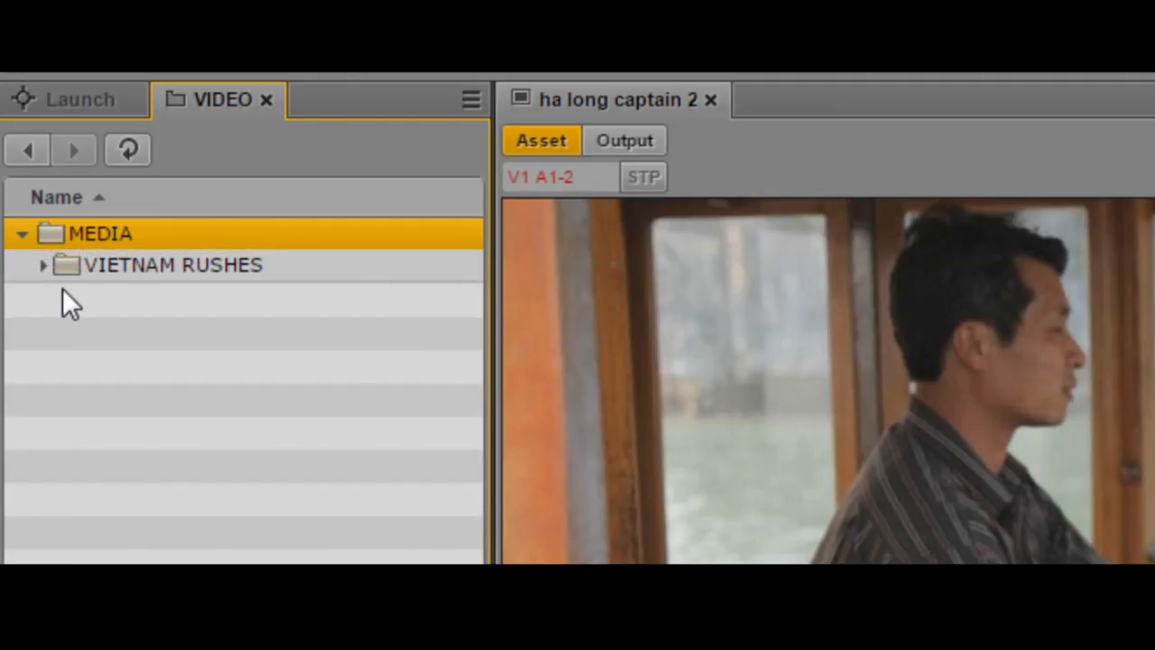
click(41, 264)
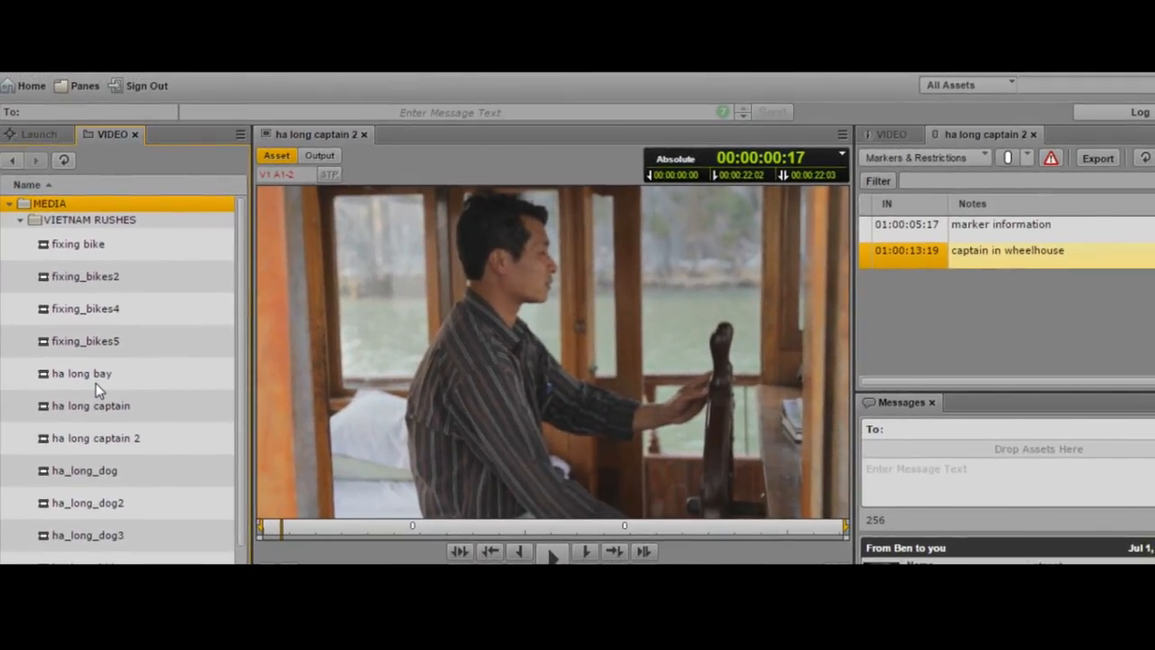
mouse_move(76, 507)
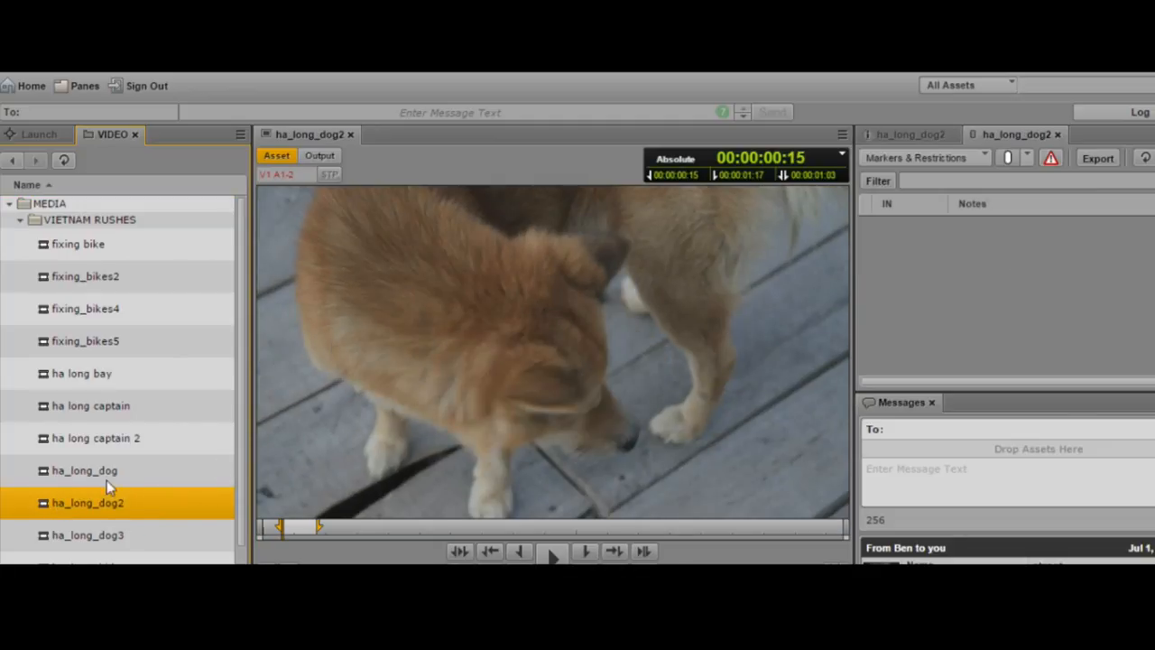
Load the ha_long_dog3 rush into the player with its marker note shown.
click(87, 534)
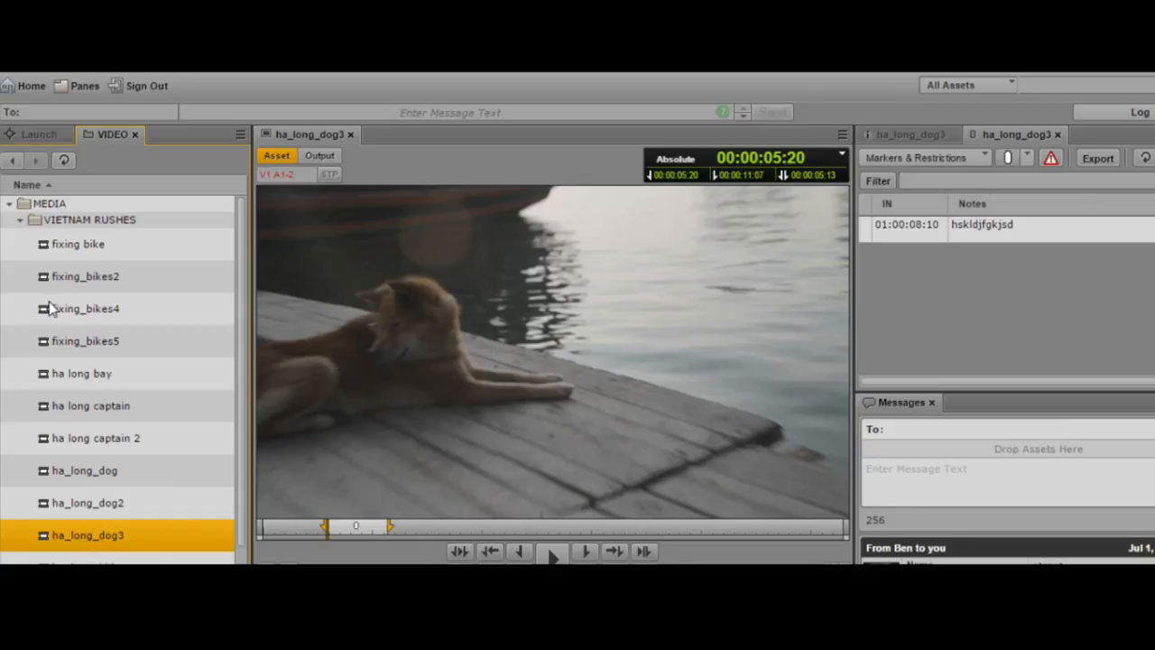
mouse_move(40, 414)
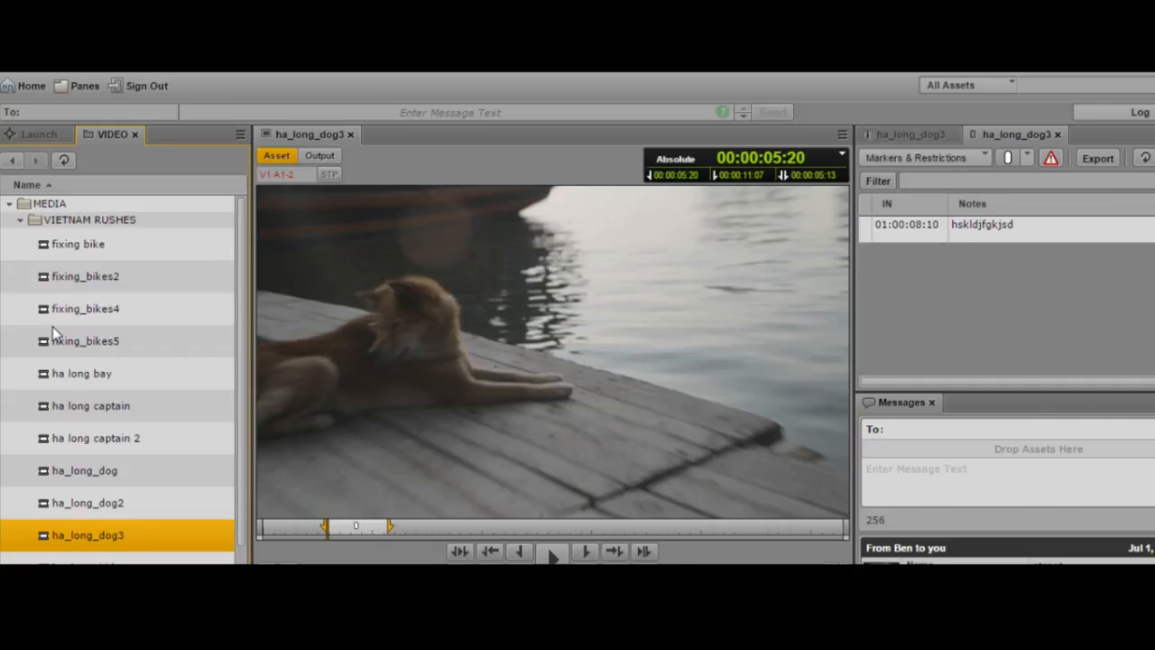
click(83, 86)
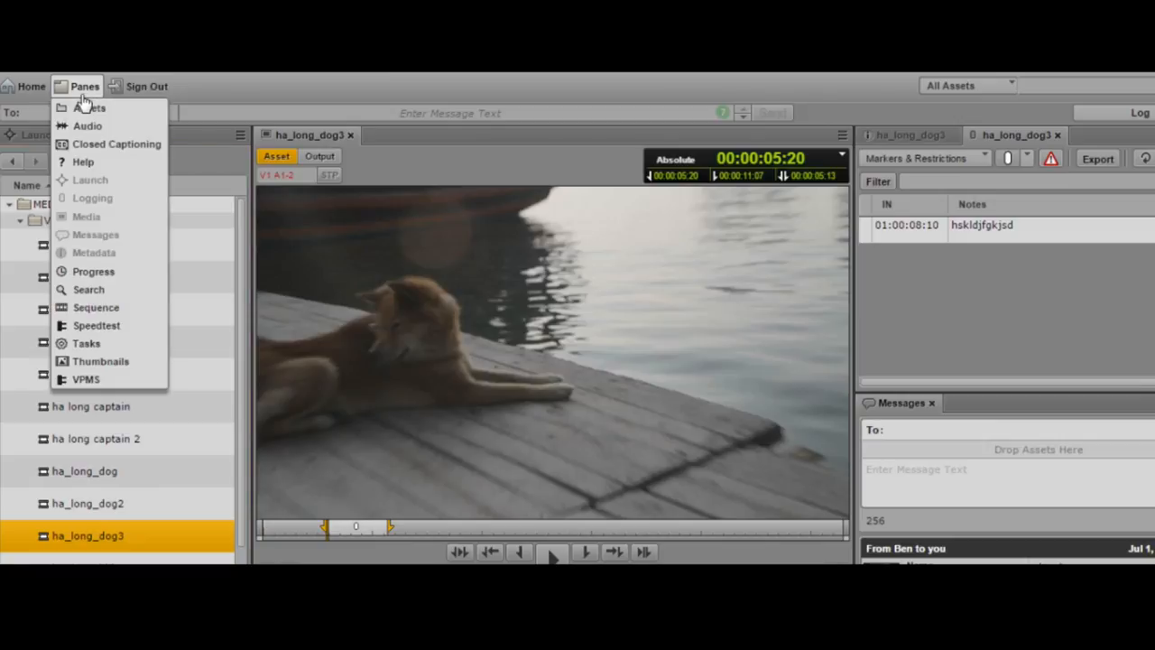
mouse_move(94, 271)
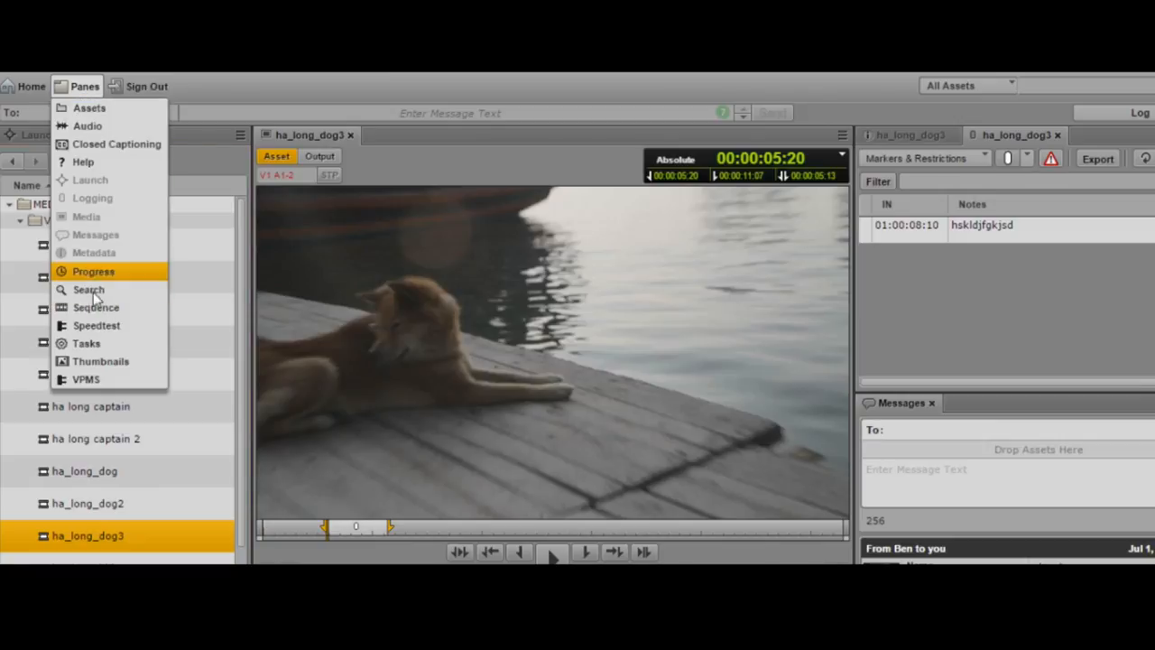
mouse_move(88, 289)
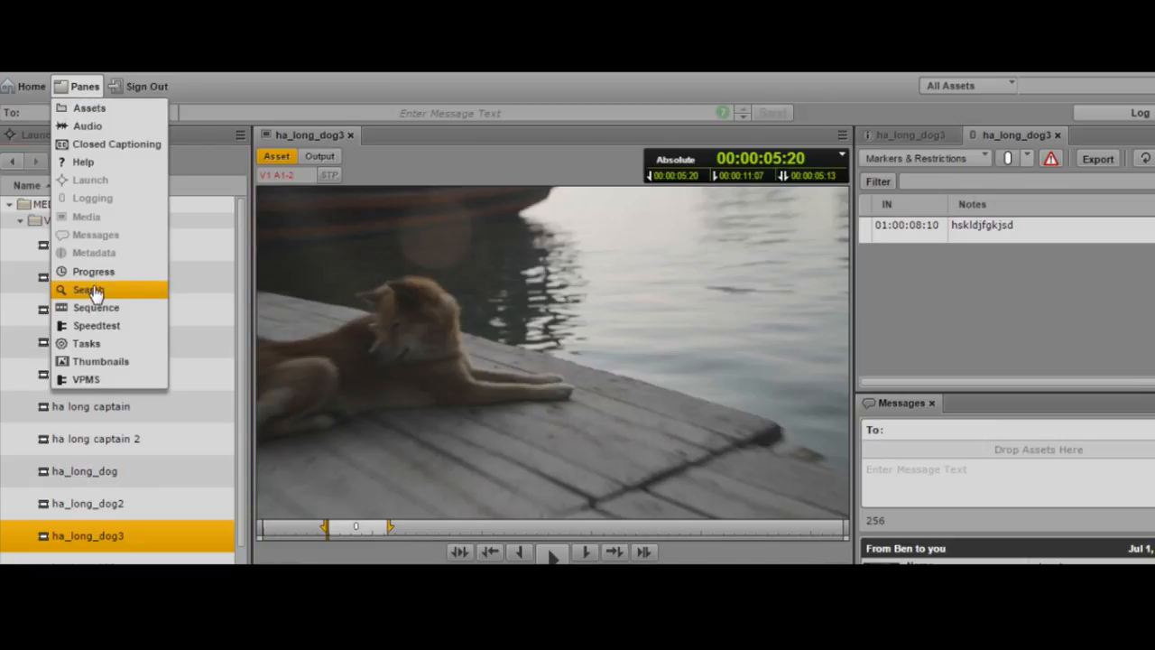
Start a new Search pane and replace the old 'captain' query with 'map'.
click(89, 288)
text(captain)
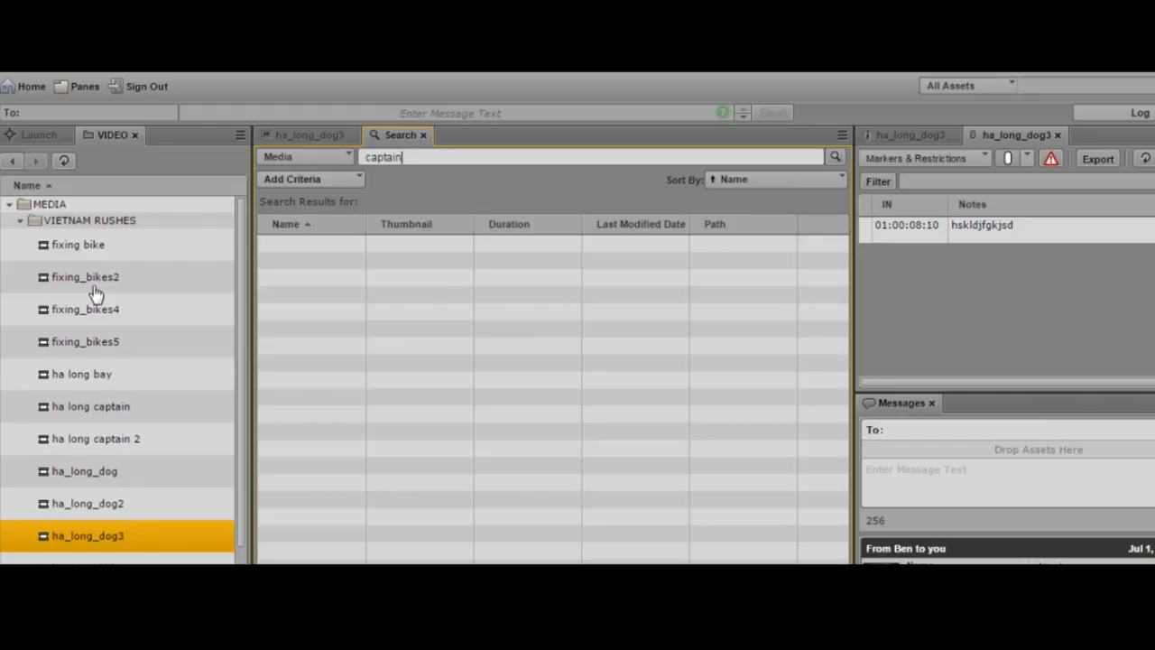
key(Backspace)
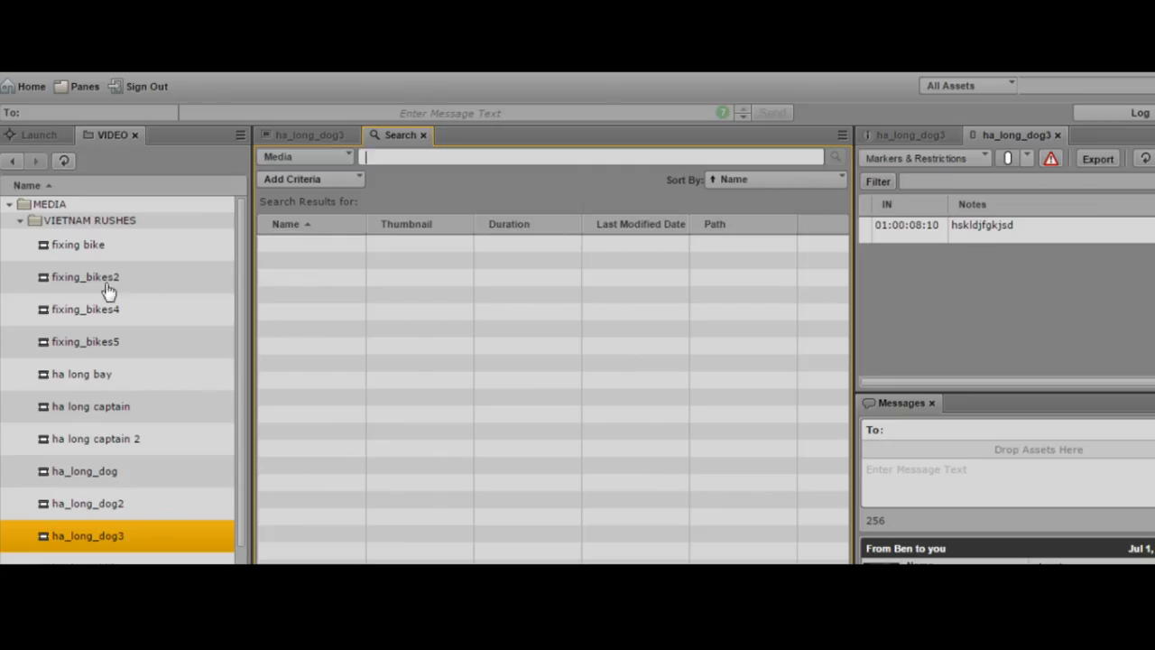
text(map)
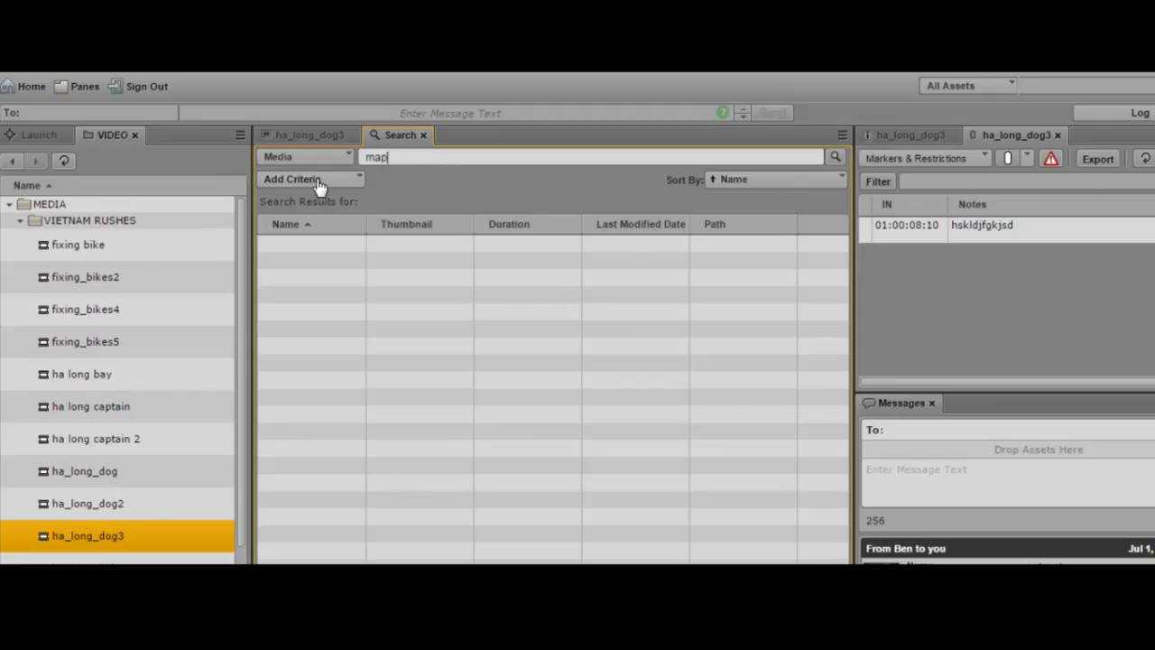
Add a Type criterion set to Master Clip and review the systems the search covers.
click(310, 178)
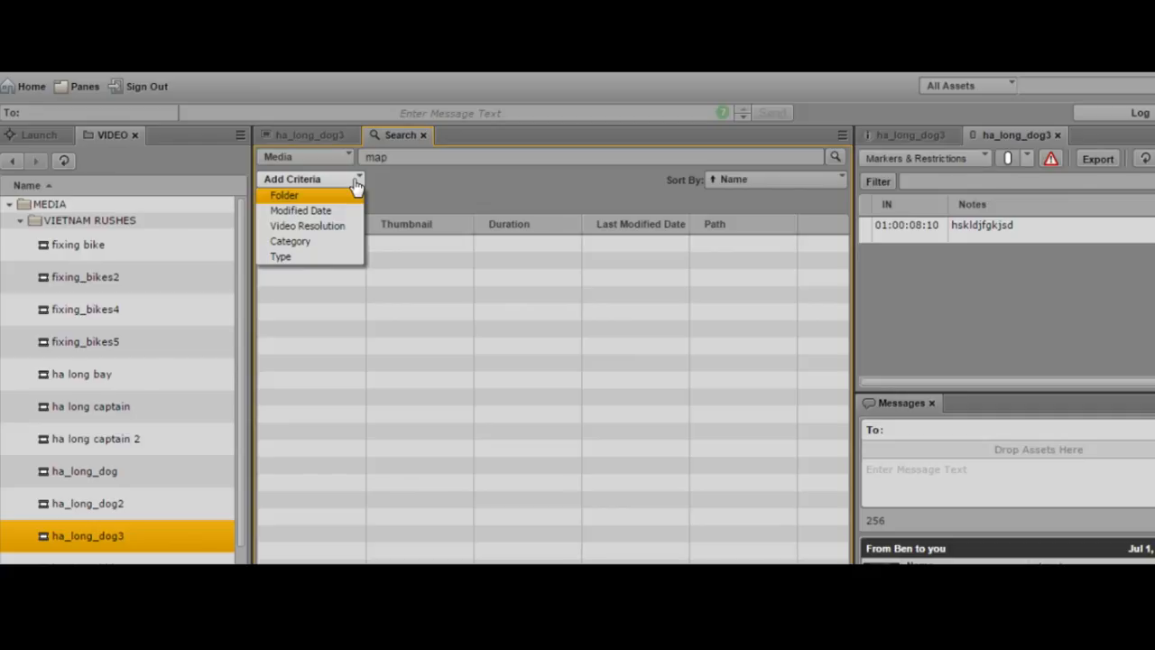
mouse_move(316, 262)
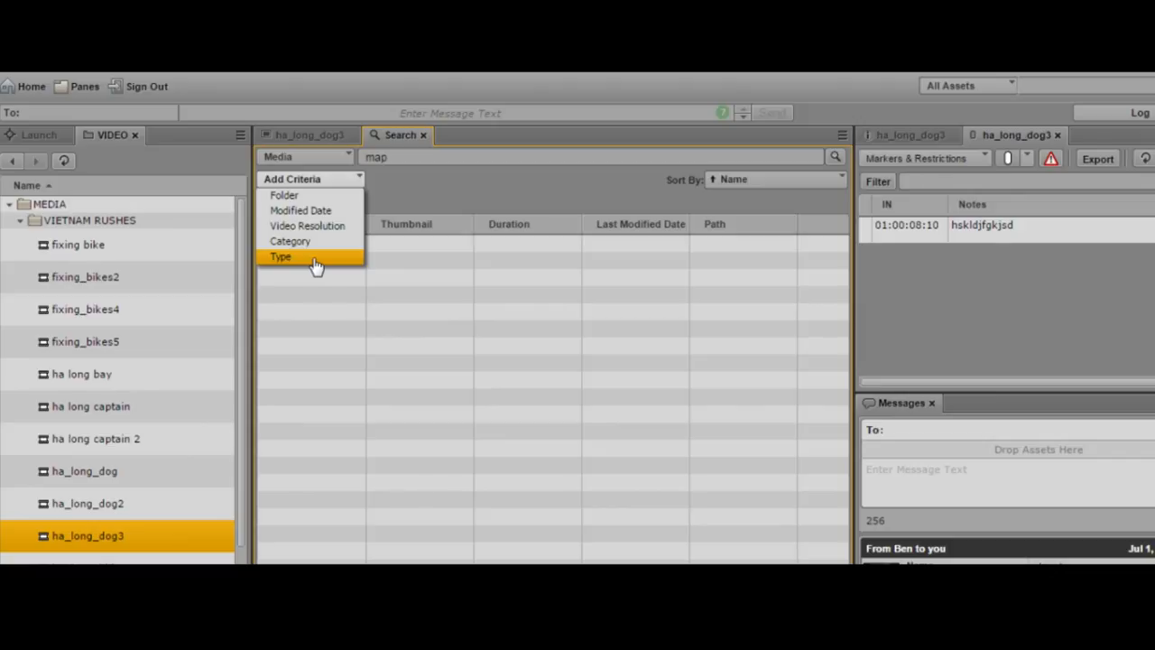
click(281, 256)
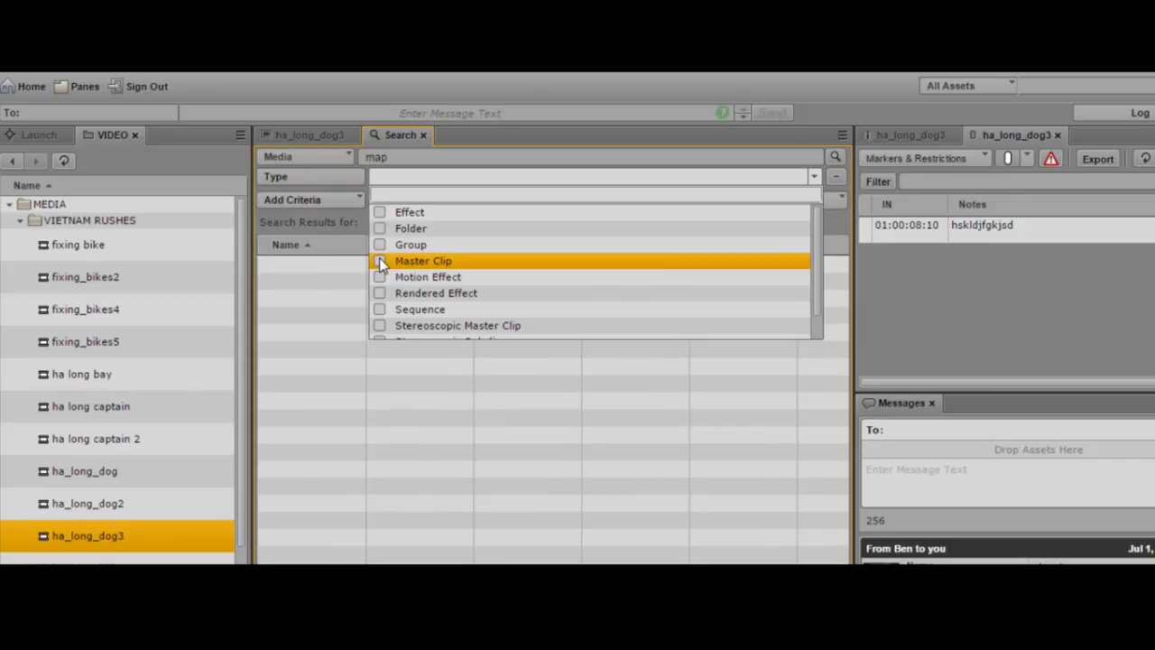
click(379, 260)
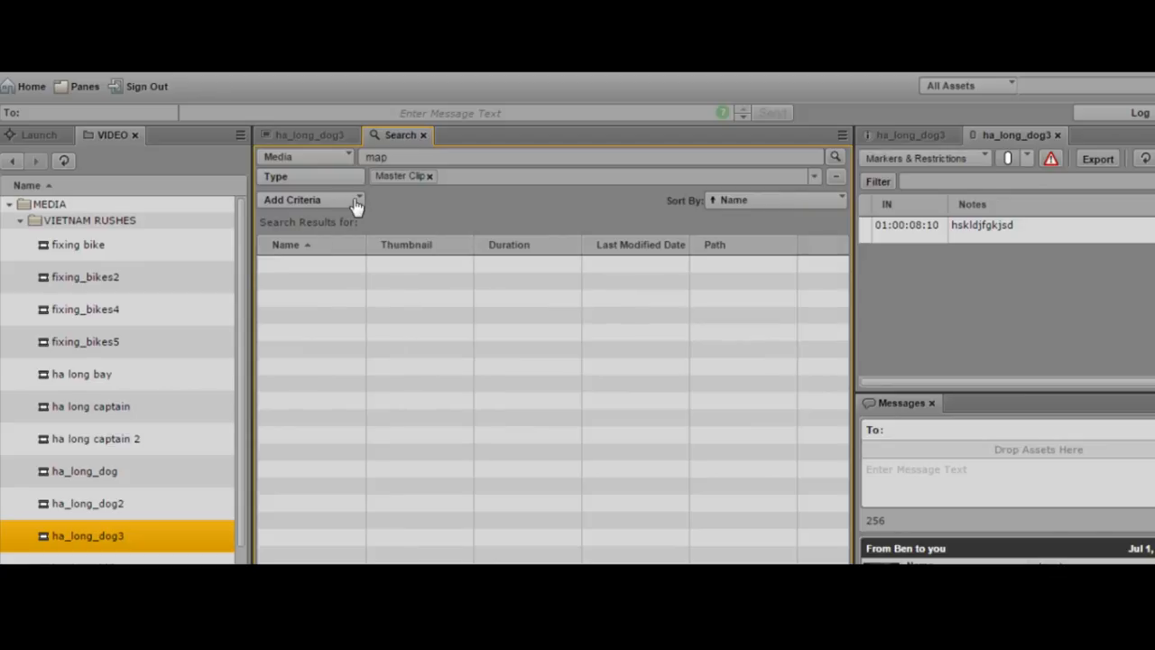
click(311, 198)
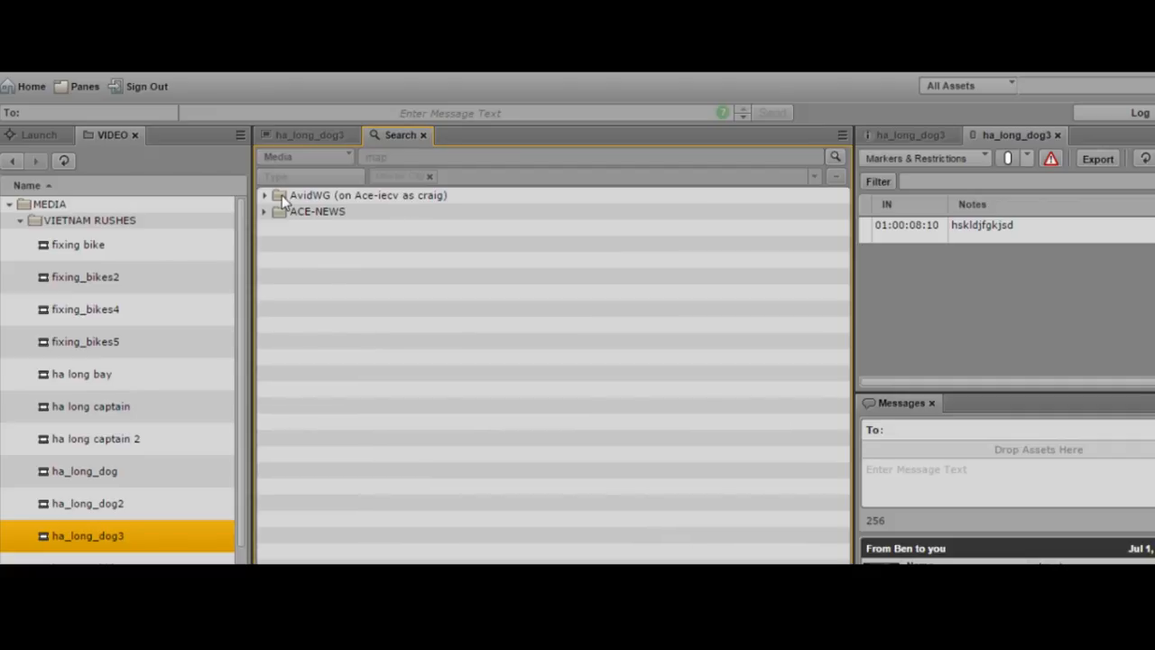
click(263, 195)
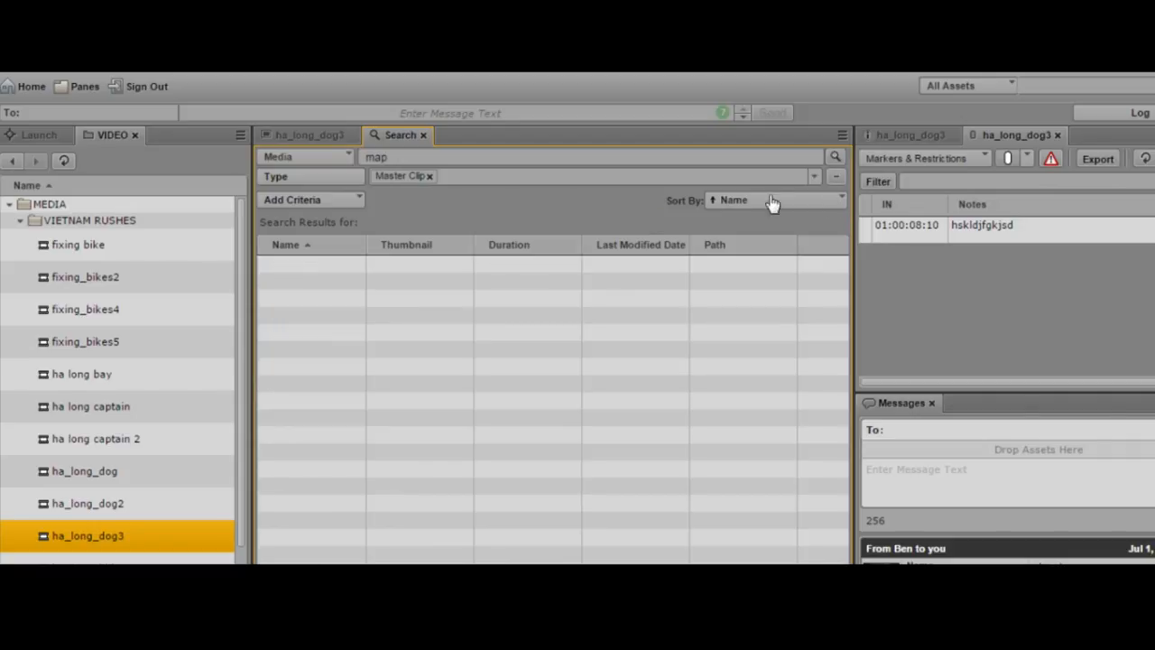
mouse_move(657, 208)
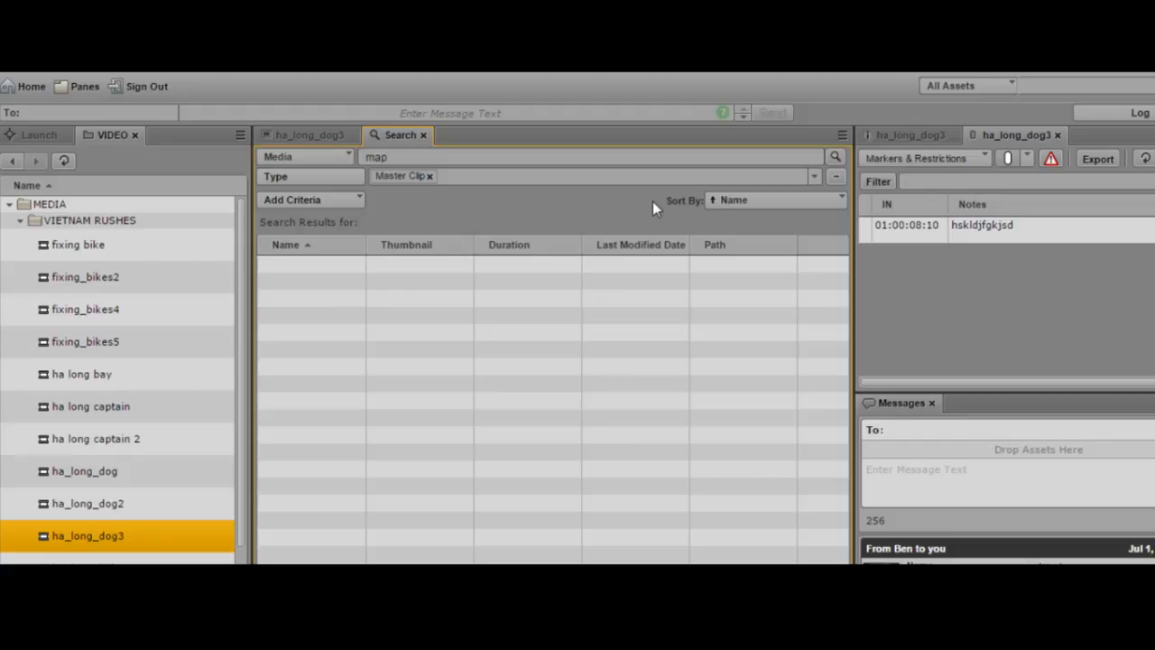
mouse_move(552, 235)
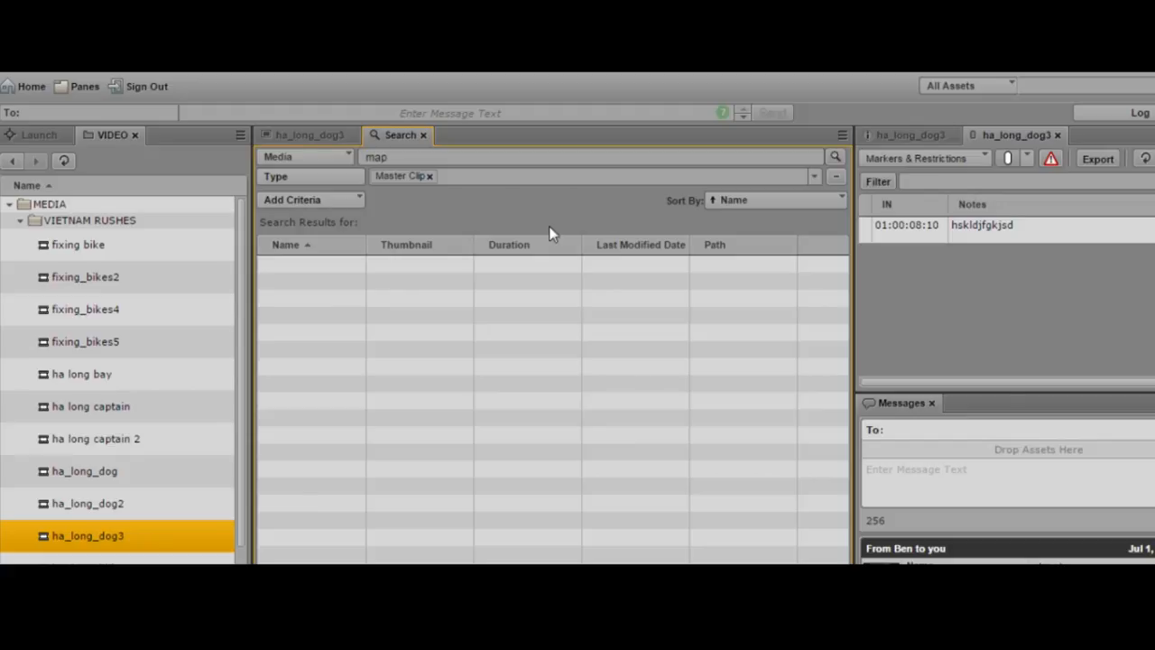
mouse_move(519, 227)
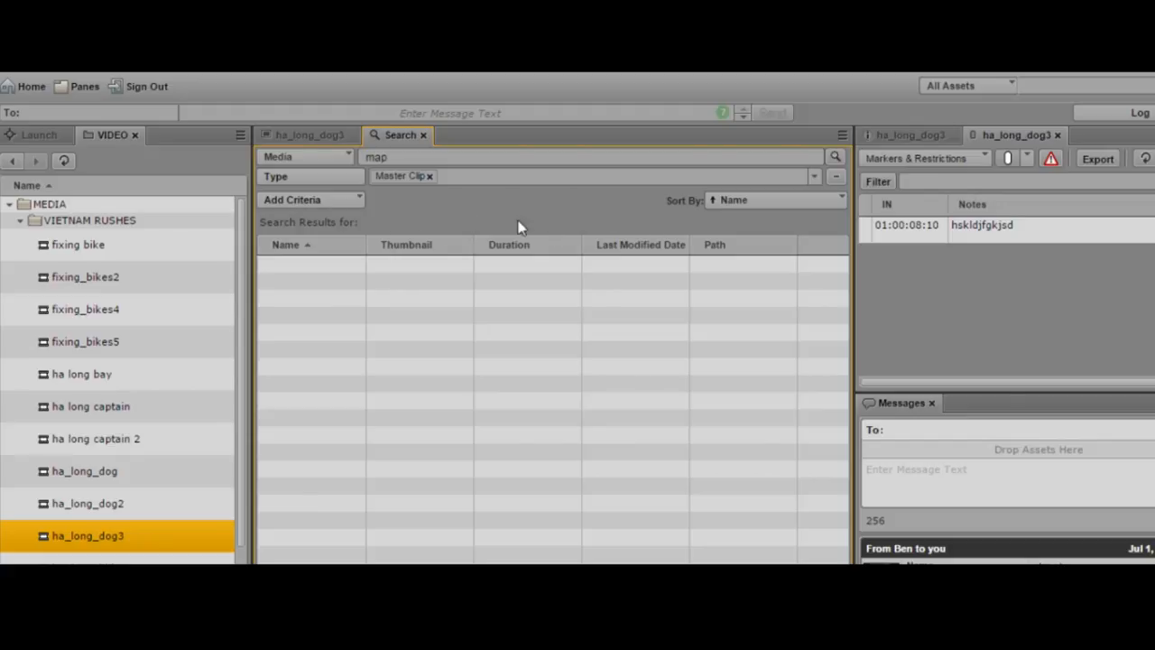
Run the 'map' search, returning 5 Master Clip results including map1.2 and 11pm.1.
click(834, 157)
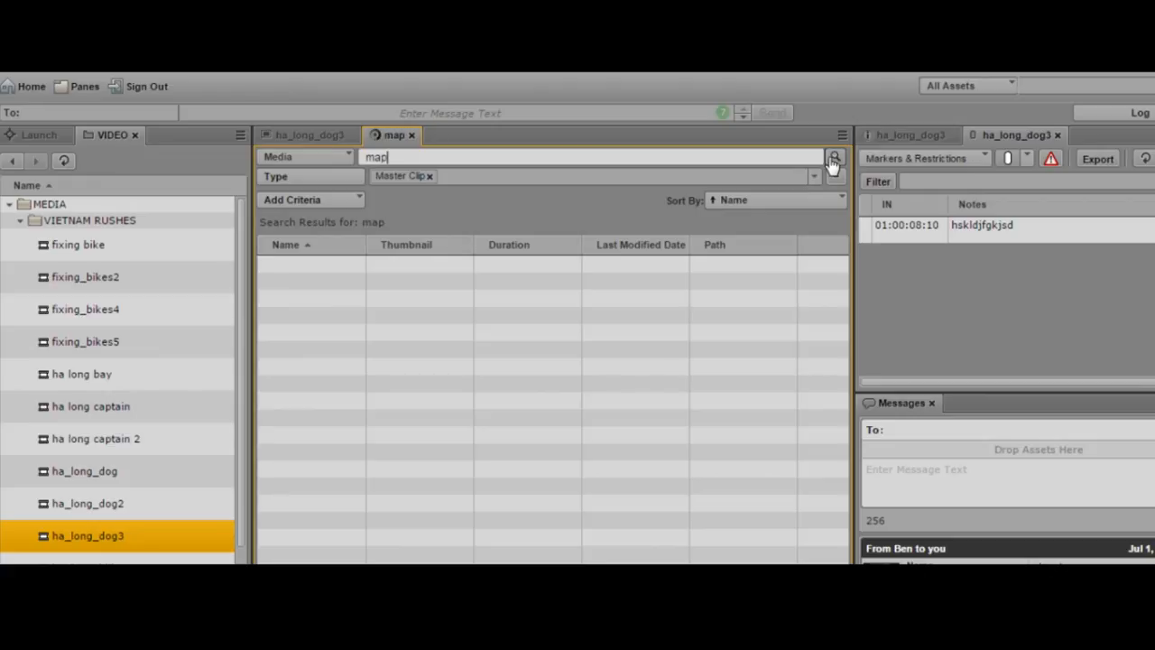
click(834, 158)
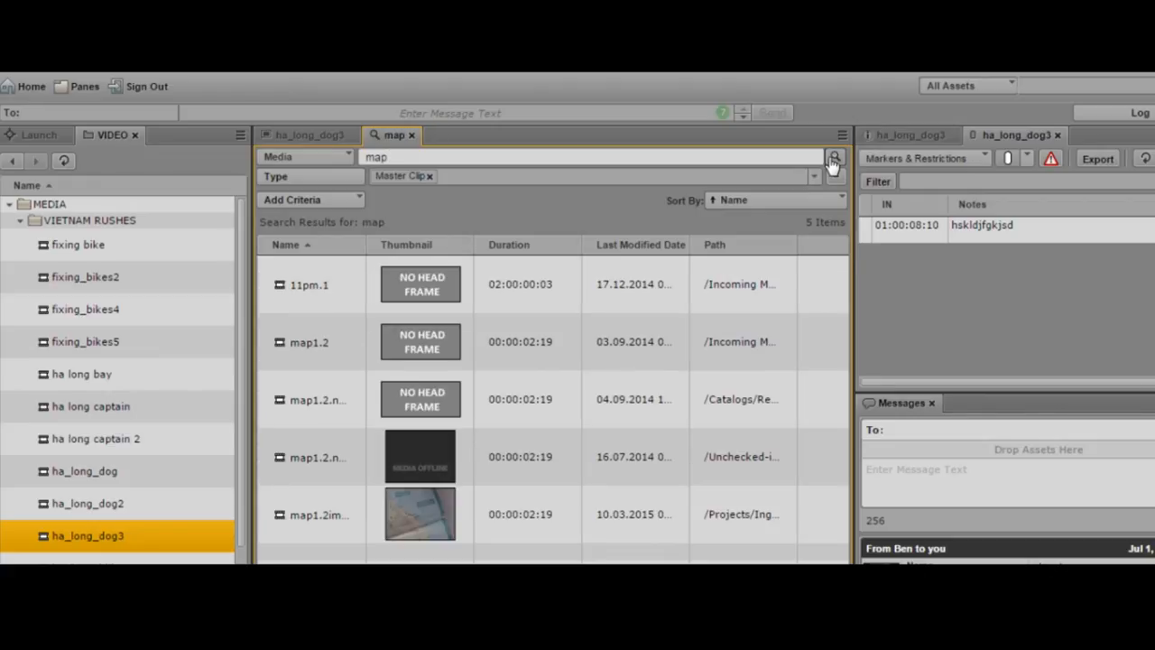
click(596, 155)
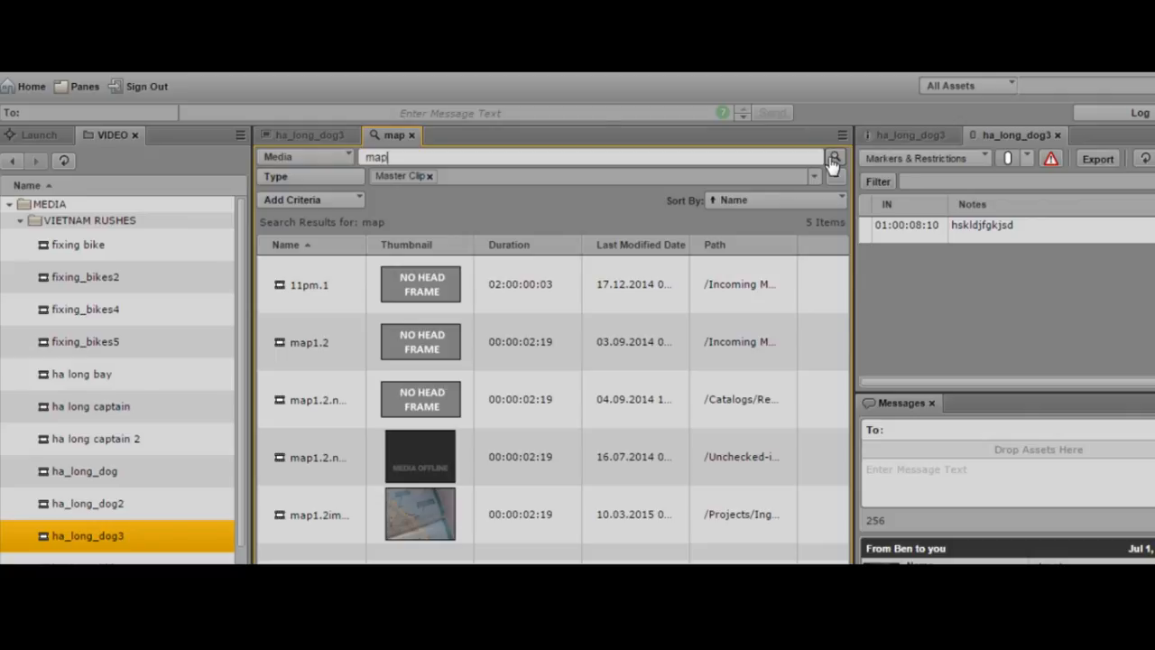